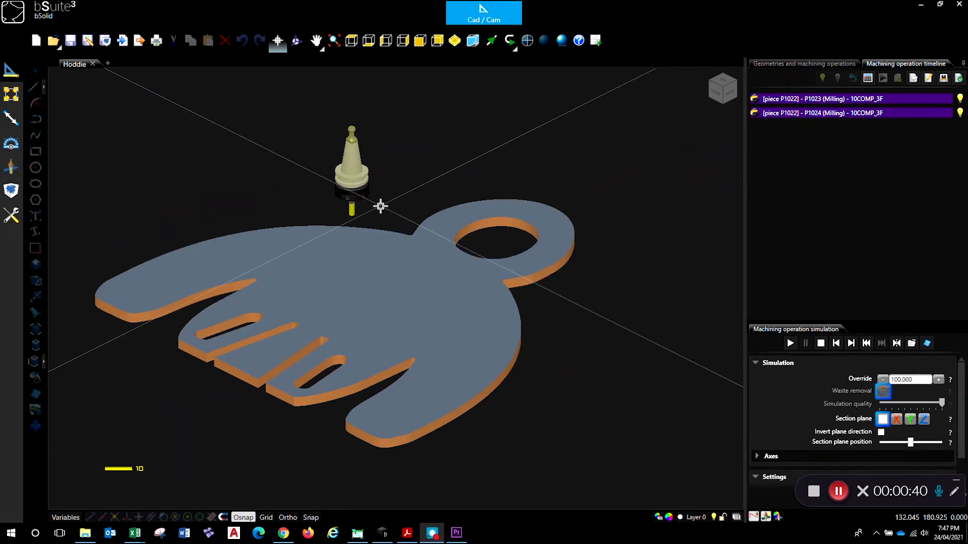
pyautogui.moveTo(595, 40)
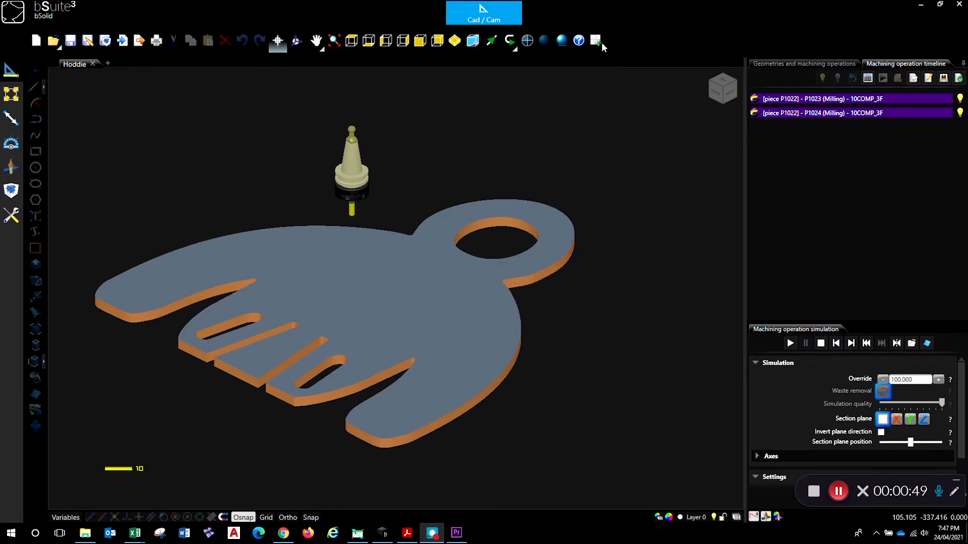
# - Export the Hoddie part to bNest as a Plywood article and confirm its creation
pyautogui.click(595, 41)
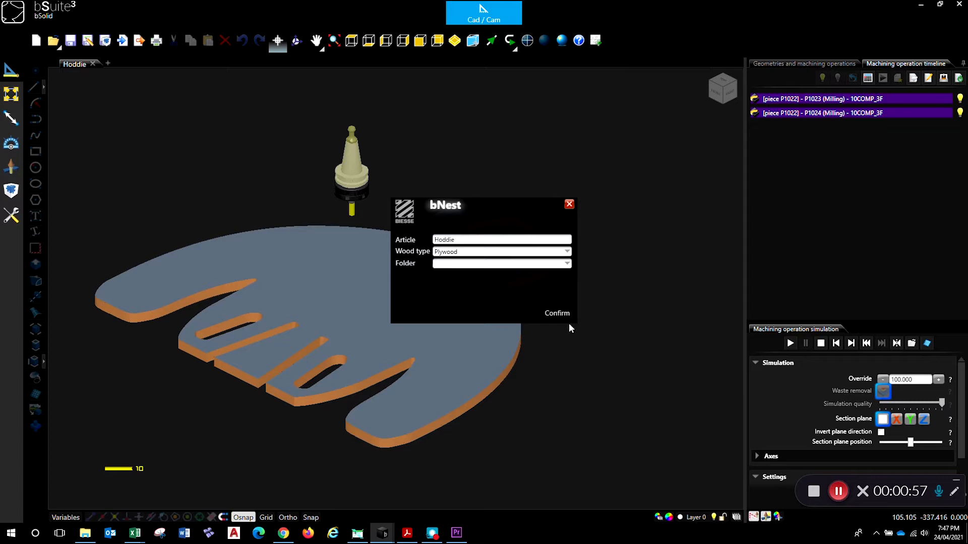
pyautogui.click(556, 312)
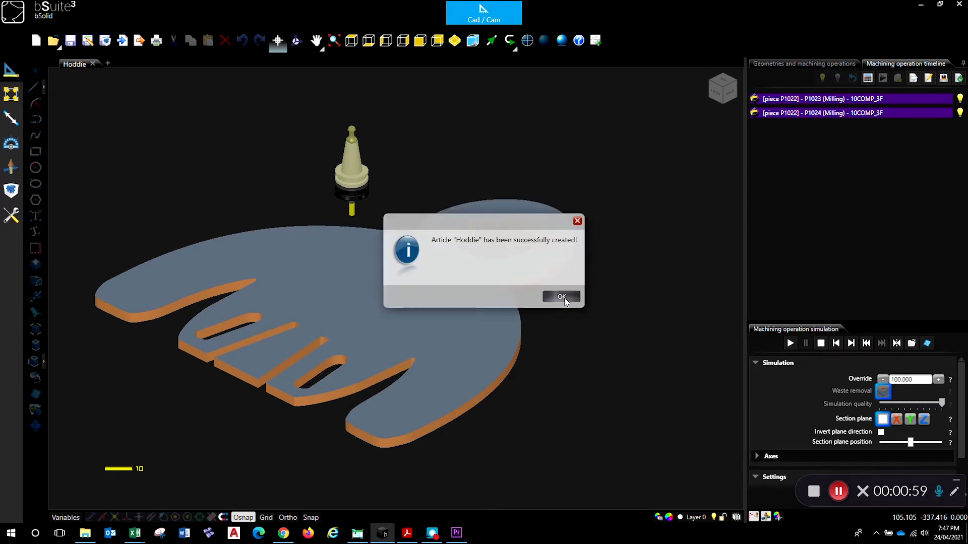
pyautogui.click(562, 296)
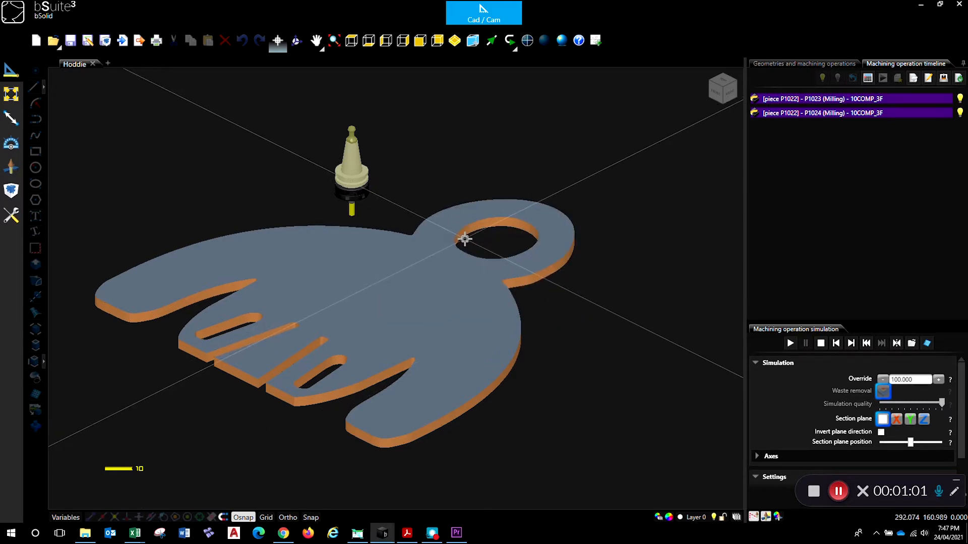
pyautogui.click(483, 13)
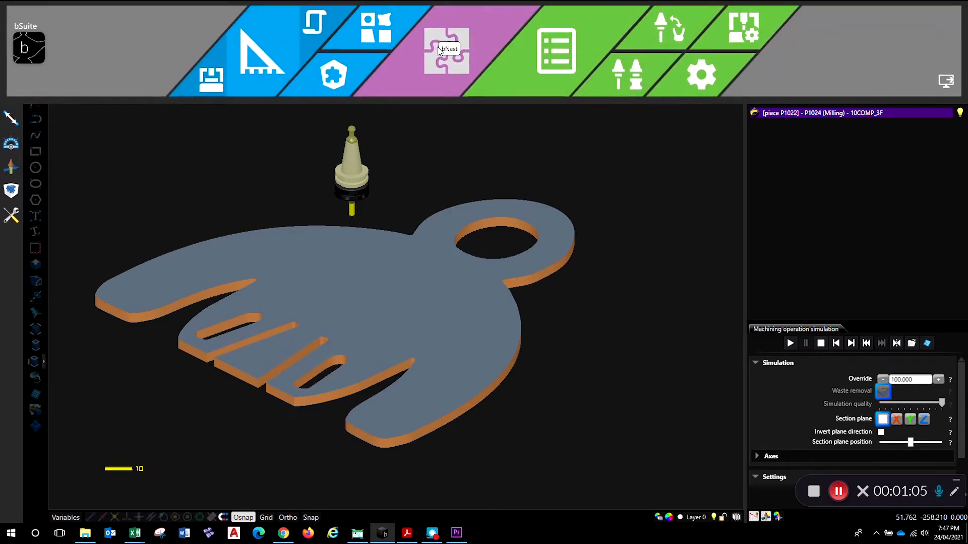
pyautogui.moveTo(399, 72)
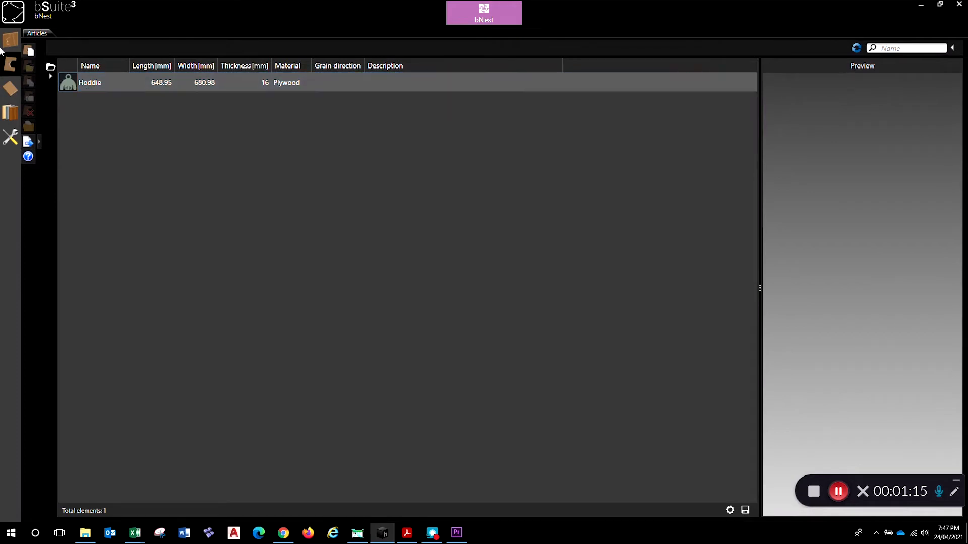
pyautogui.moveTo(310, 230)
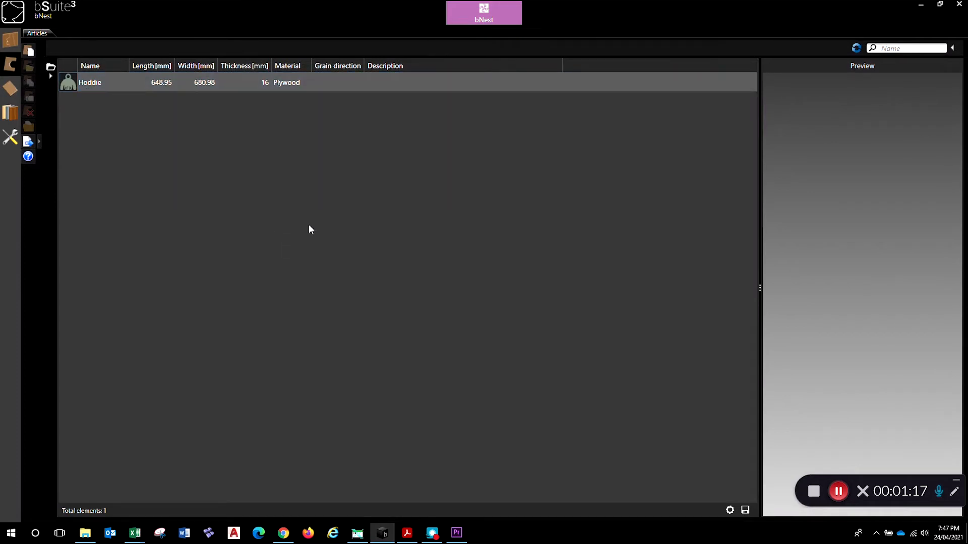
pyautogui.moveTo(61, 56)
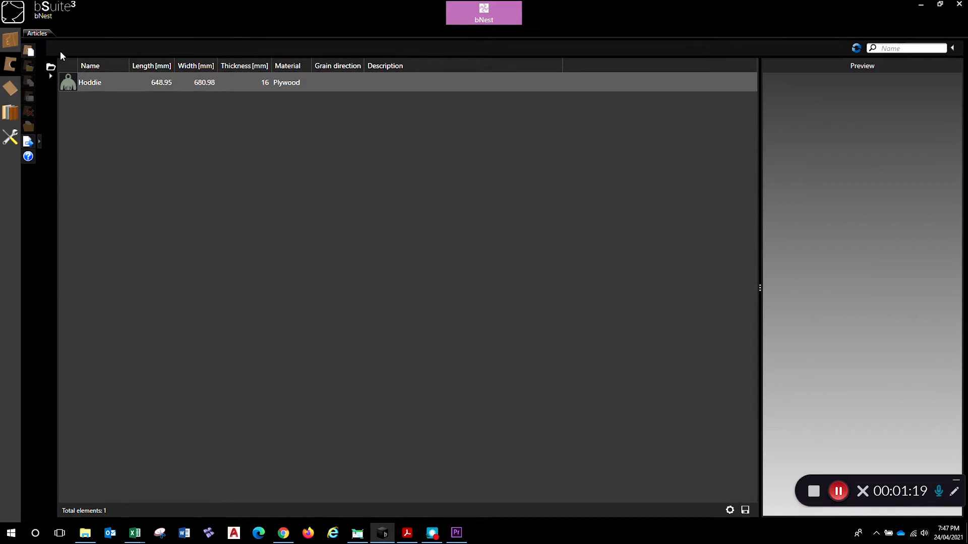
pyautogui.moveTo(188, 121)
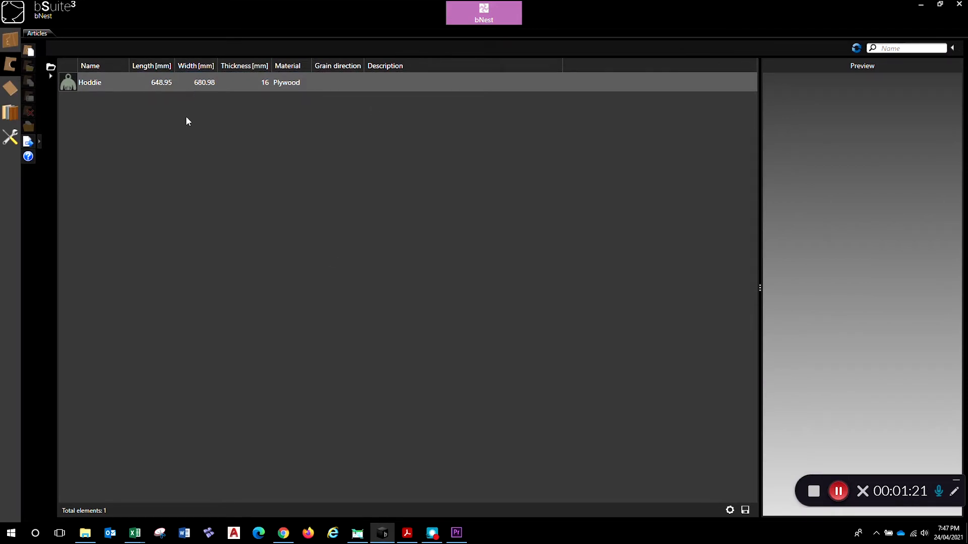
pyautogui.moveTo(180, 143)
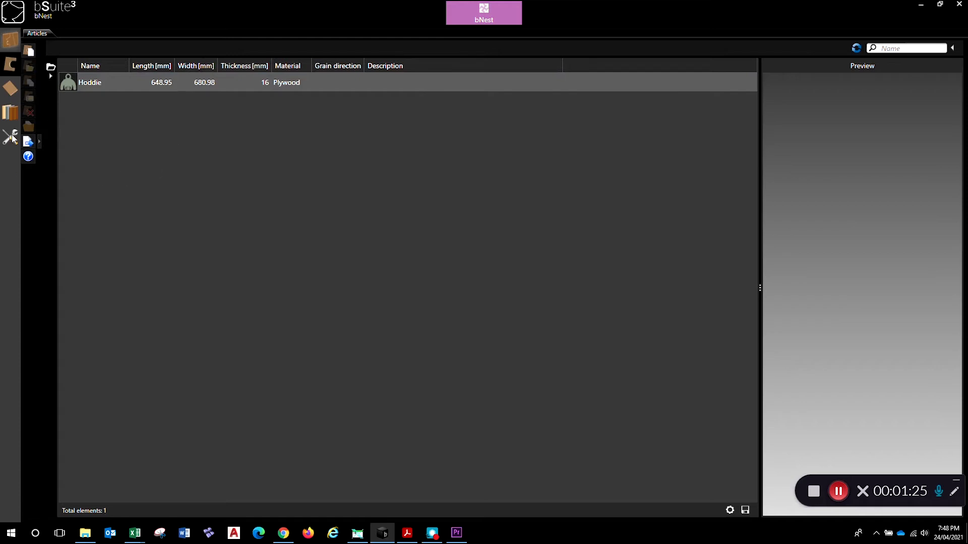
pyautogui.moveTo(623, 47)
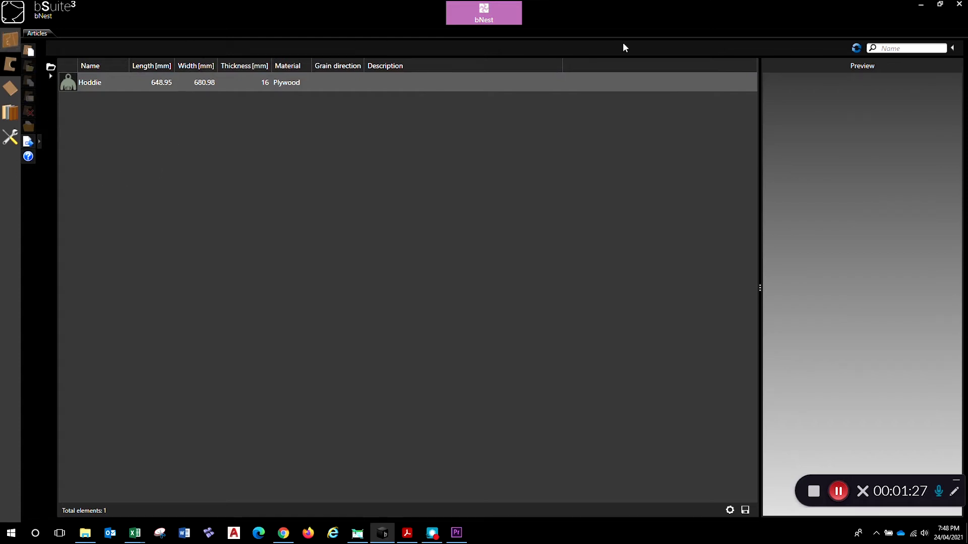
pyautogui.moveTo(70, 58)
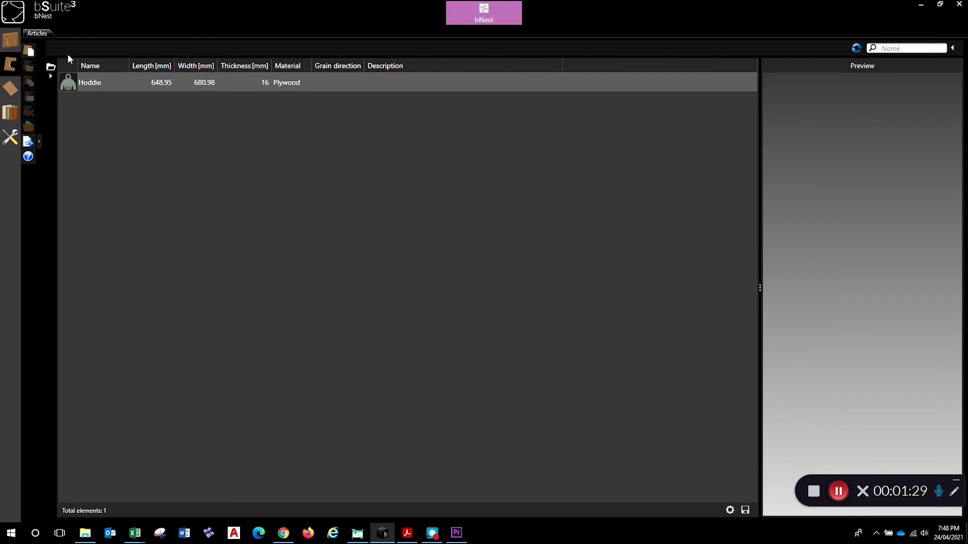
pyautogui.moveTo(905, 26)
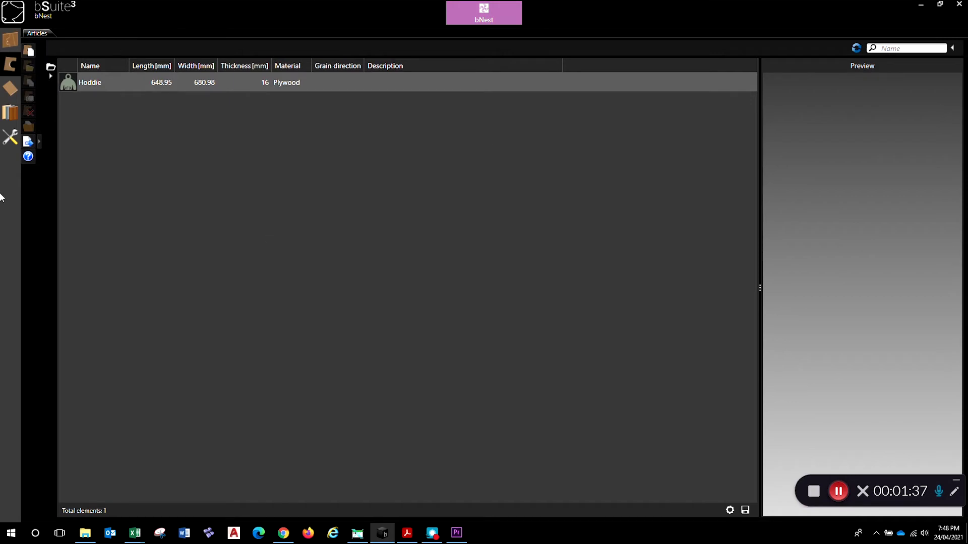
# - Review the Maintenance clean-up options in bNest settings and cancel without running any
pyautogui.click(10, 137)
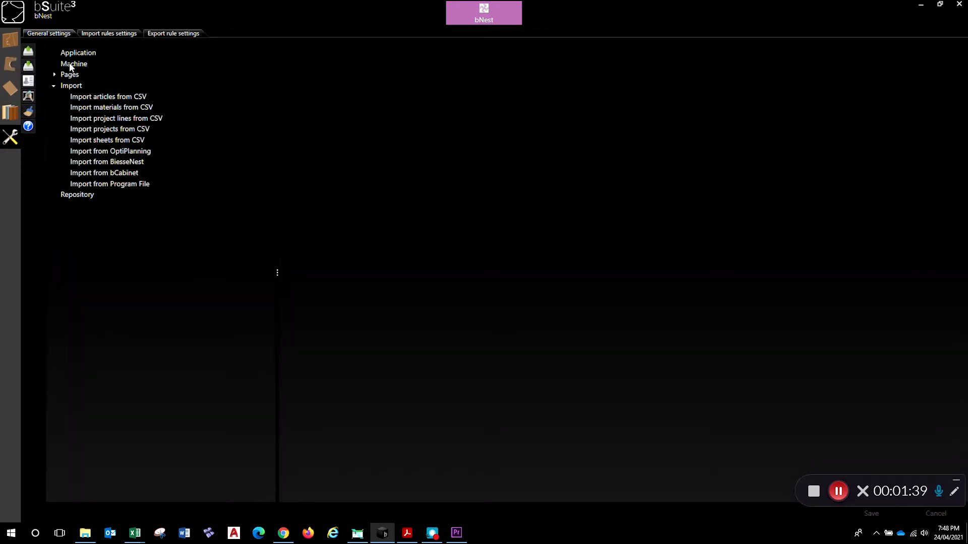
pyautogui.moveTo(99, 118)
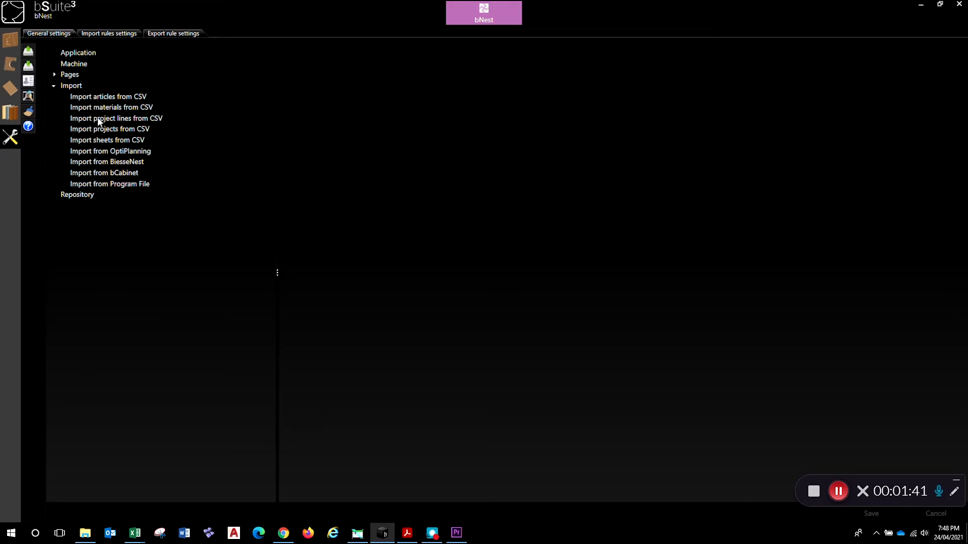
pyautogui.click(54, 85)
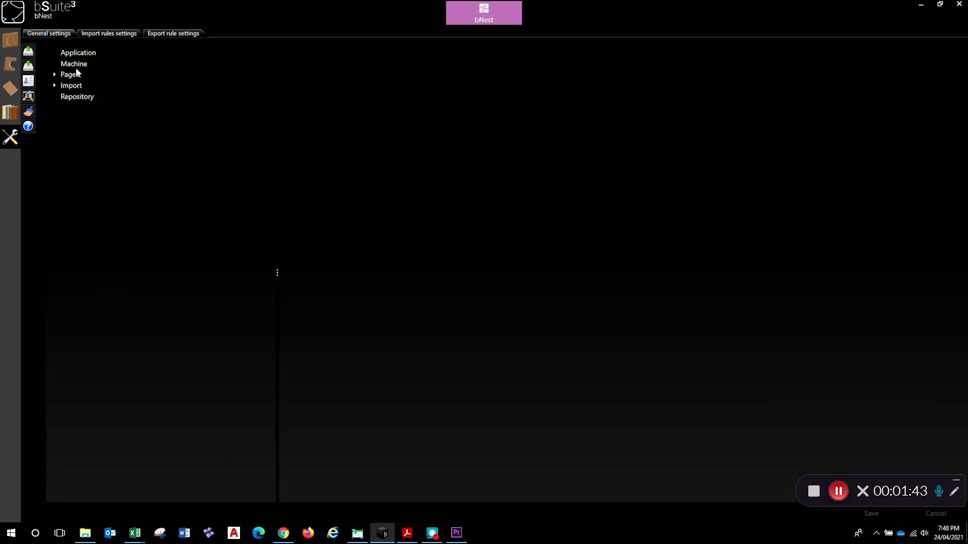
pyautogui.moveTo(28, 112)
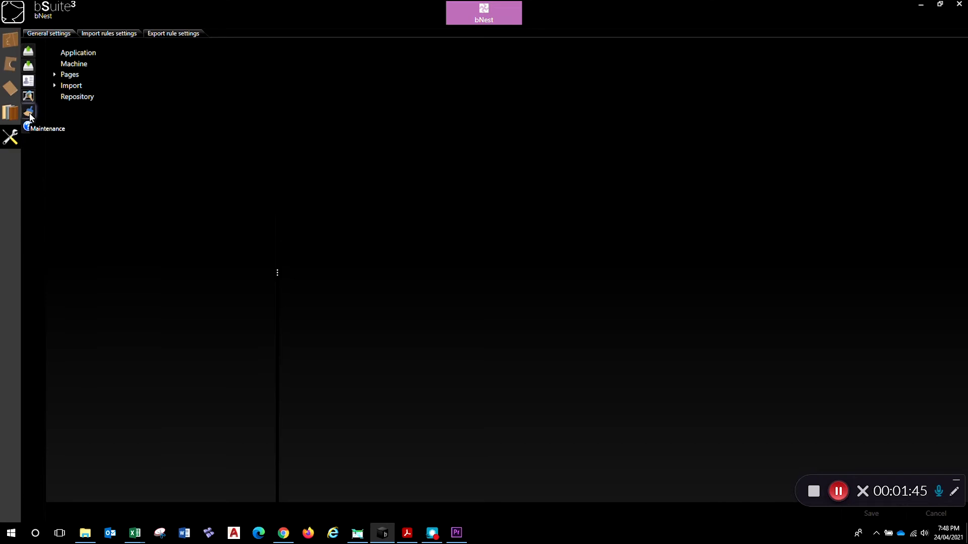
pyautogui.click(28, 112)
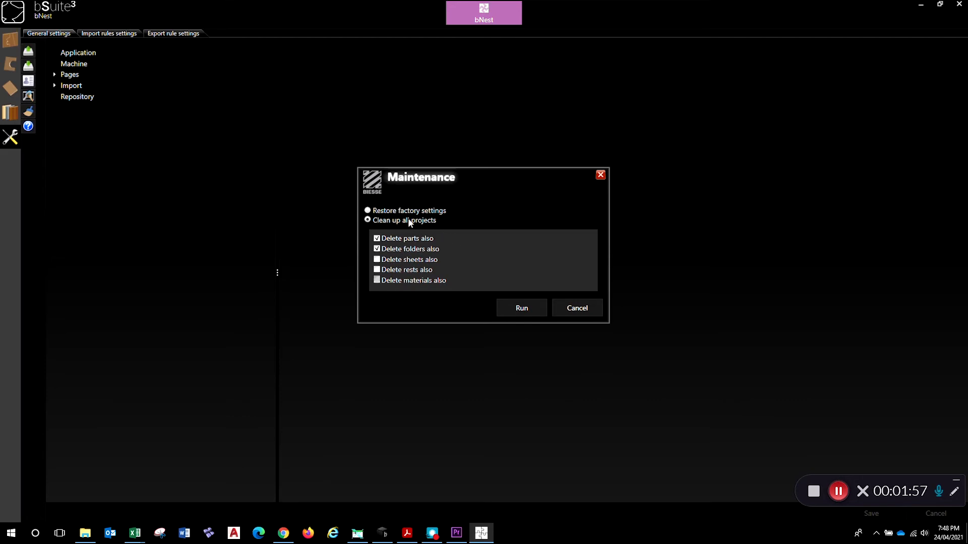
pyautogui.moveTo(451, 256)
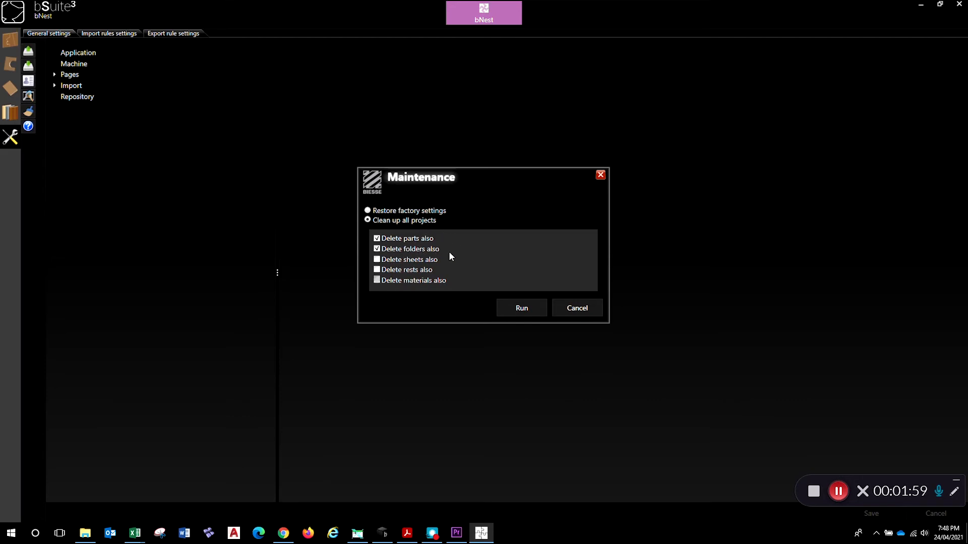
pyautogui.moveTo(419, 270)
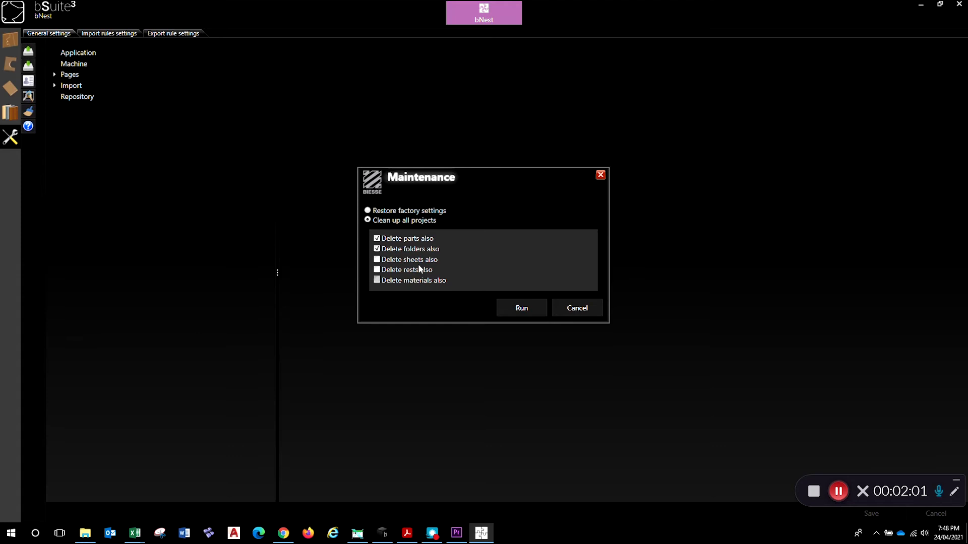
pyautogui.moveTo(509, 229)
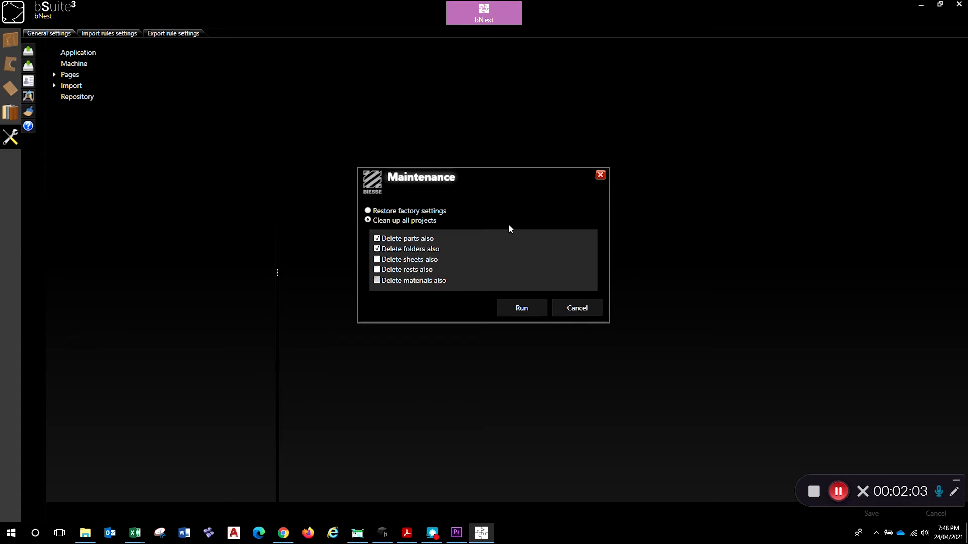
pyautogui.moveTo(577, 308)
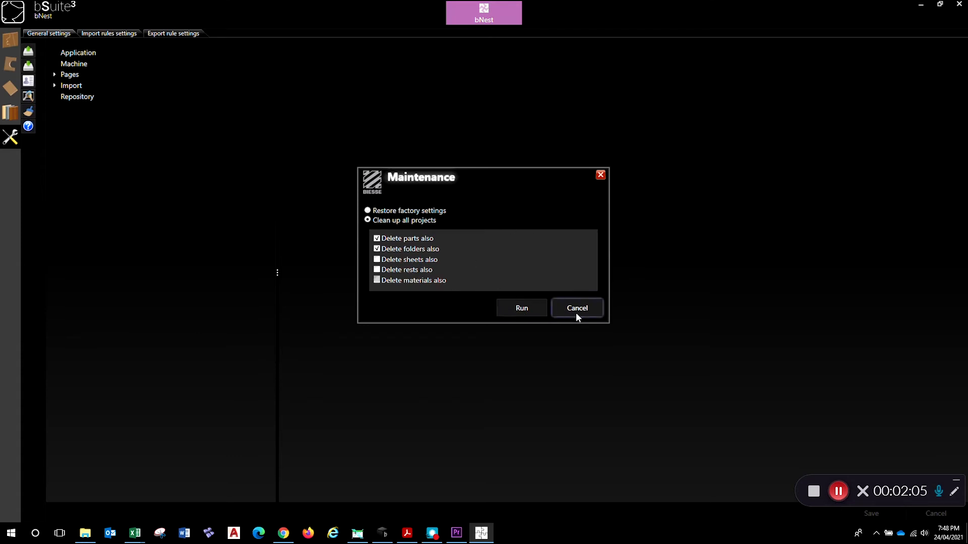
pyautogui.moveTo(425, 300)
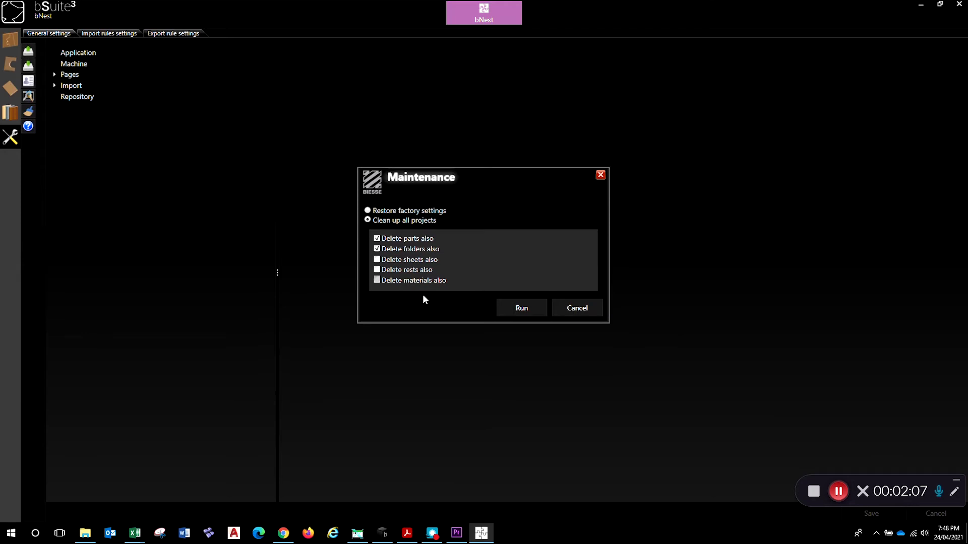
pyautogui.moveTo(431, 285)
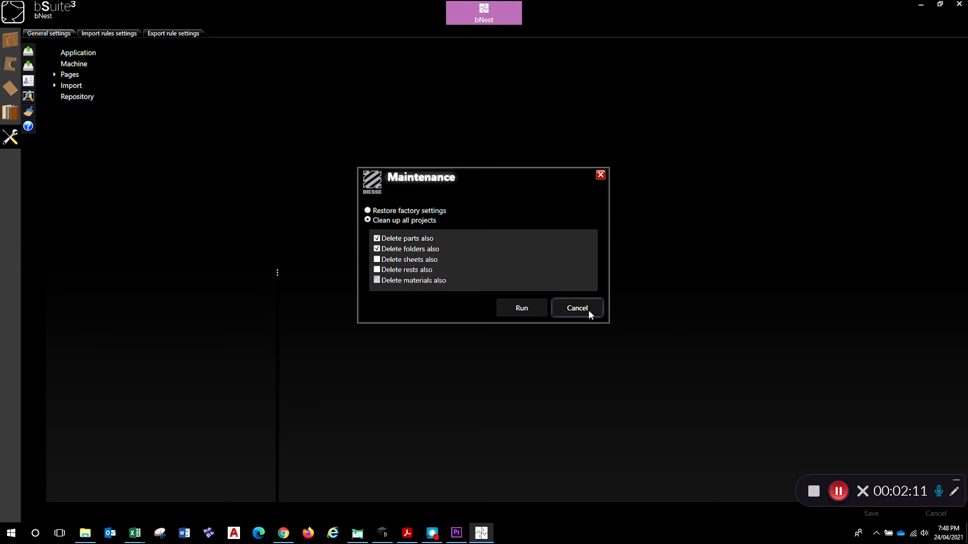
pyautogui.click(577, 309)
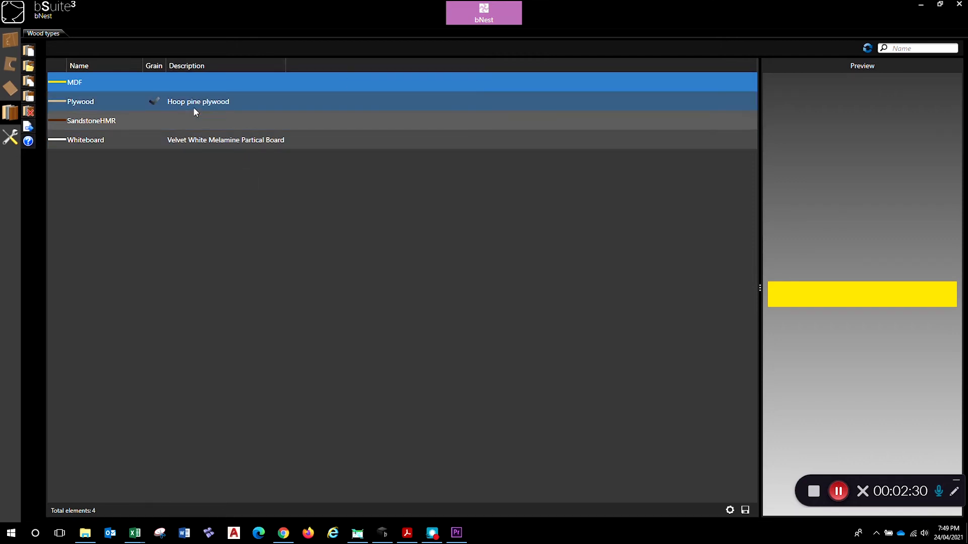
# - Browse for a new texture image in the Plywood material's features
pyautogui.doubleClick(81, 101)
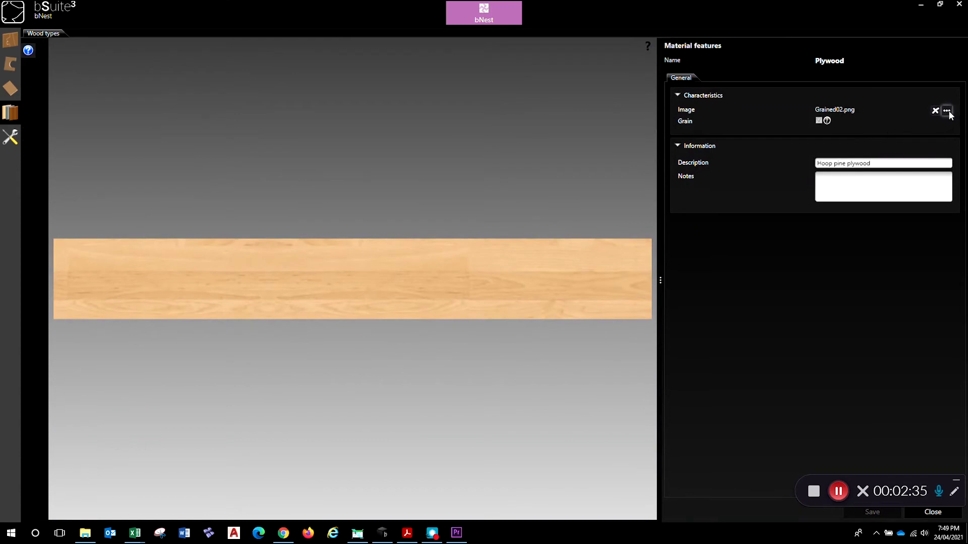
pyautogui.click(947, 111)
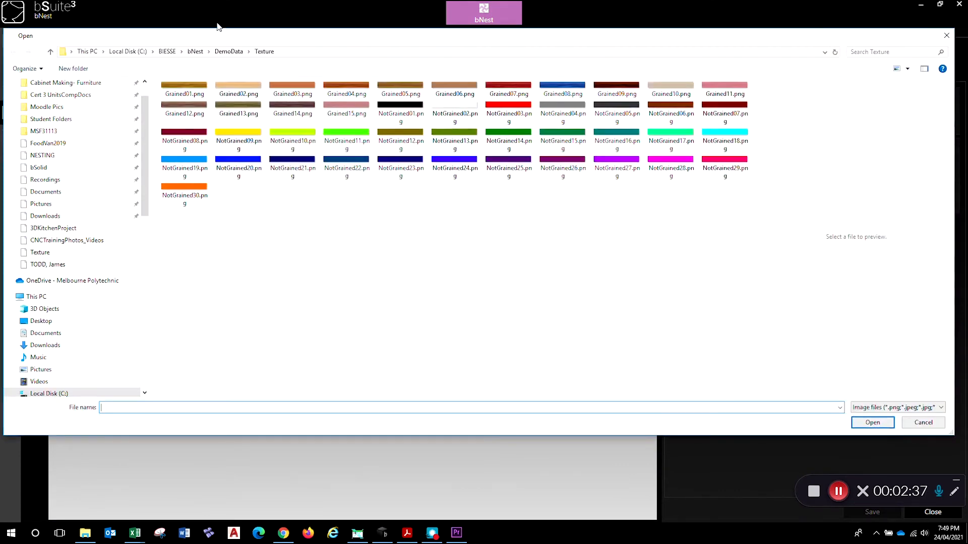
pyautogui.moveTo(130, 29)
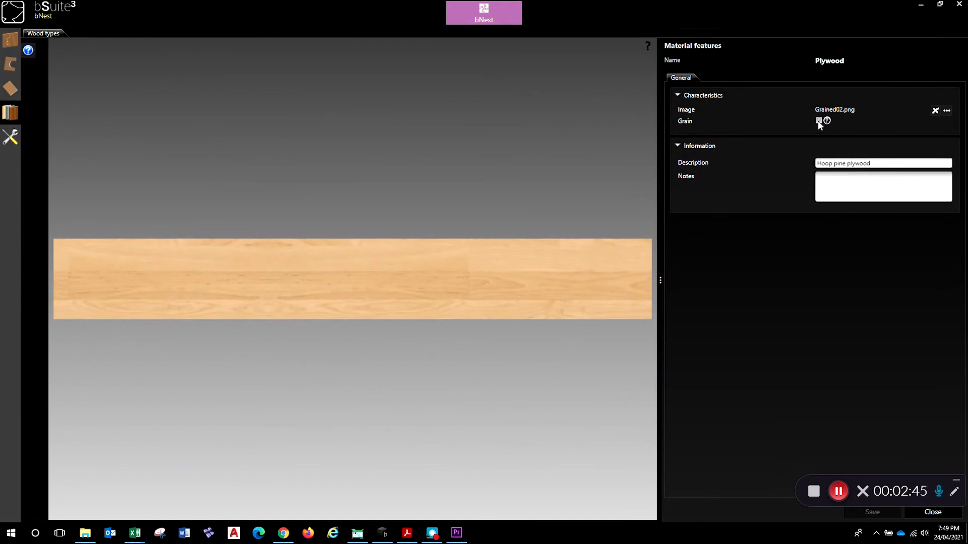
pyautogui.moveTo(726, 164)
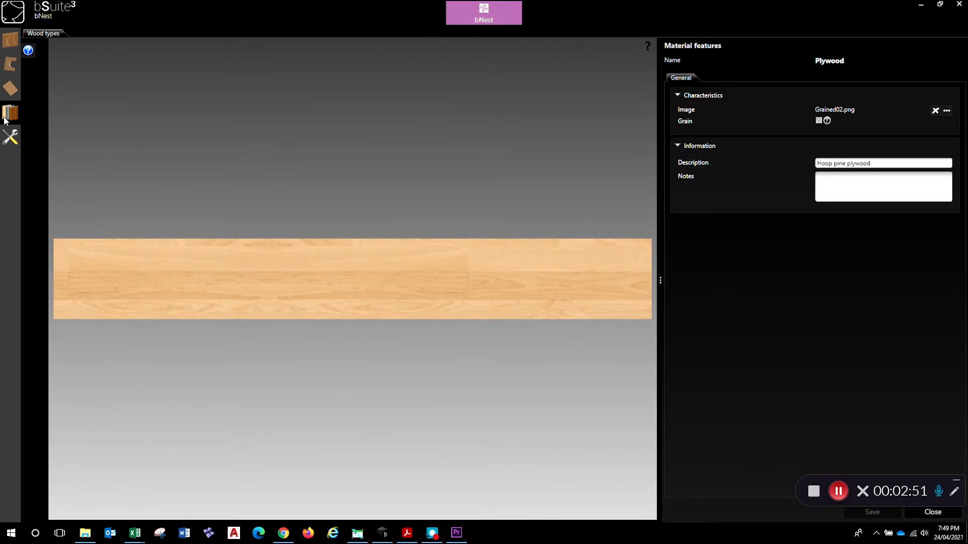
pyautogui.moveTo(10, 137)
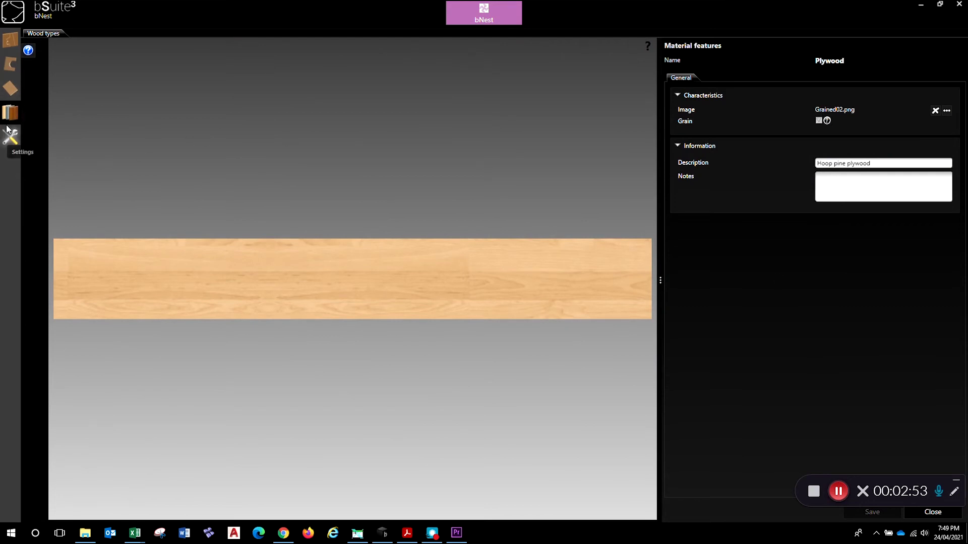
pyautogui.moveTo(8, 117)
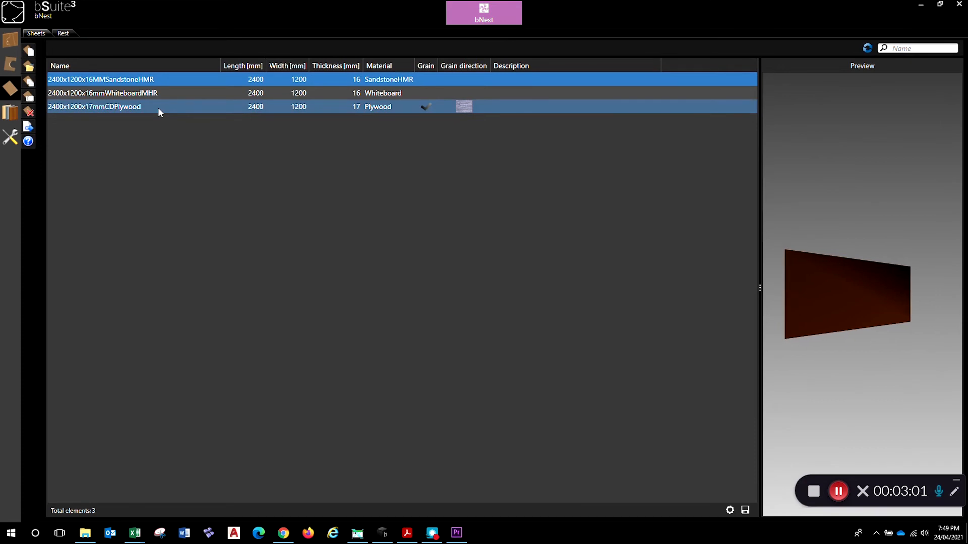
# - Delete the 2400x1200x17mmCDPlywood sheet from the sheets list
pyautogui.click(94, 106)
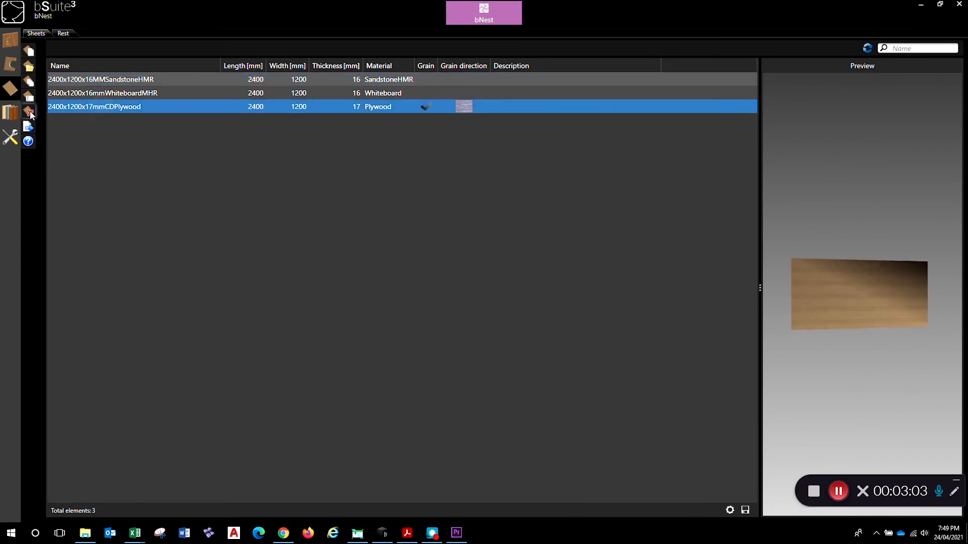
pyautogui.click(28, 112)
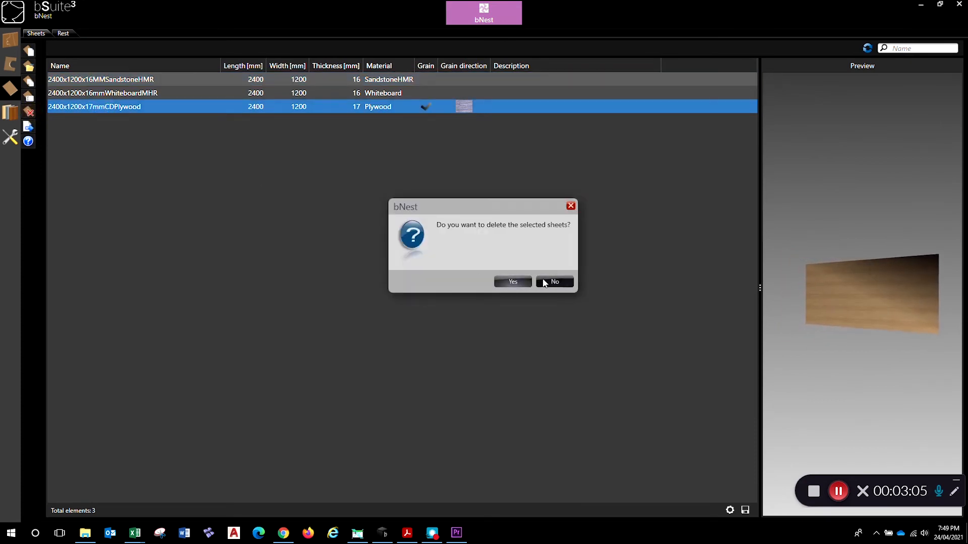
pyautogui.click(513, 281)
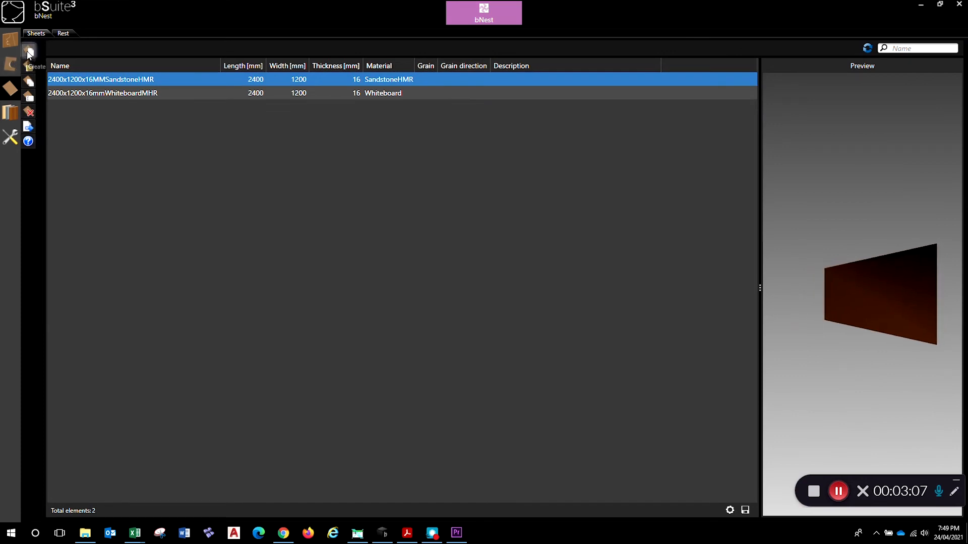
# - Define a new sheet named 2400x1200x17mmPlywood with length 2400, width 1200, thickness 17 and trim cut 2
pyautogui.click(29, 59)
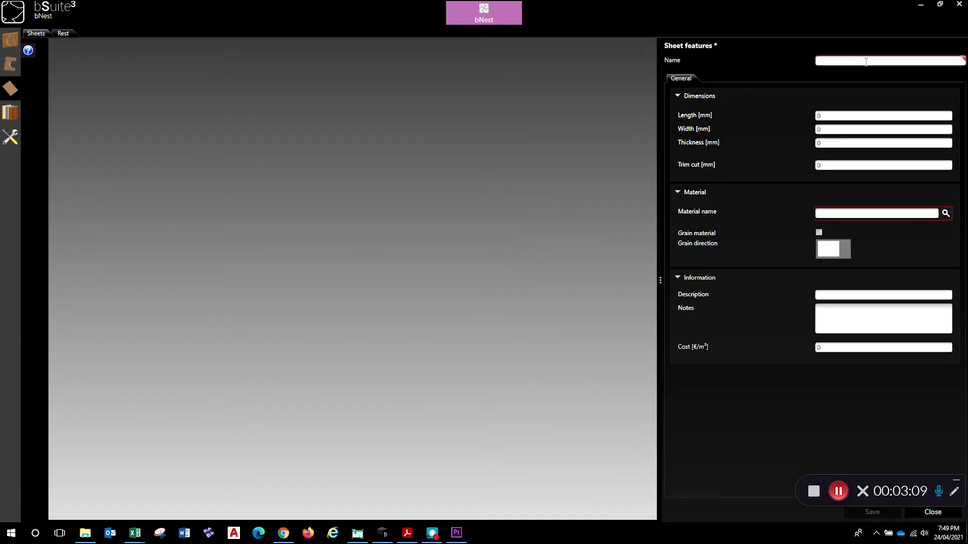
pyautogui.write('2400')
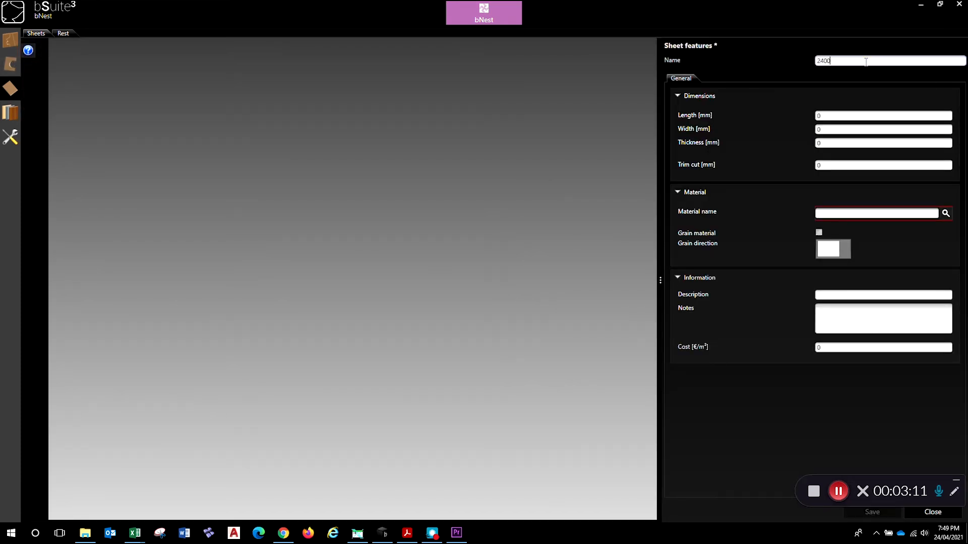
pyautogui.write('x1200')
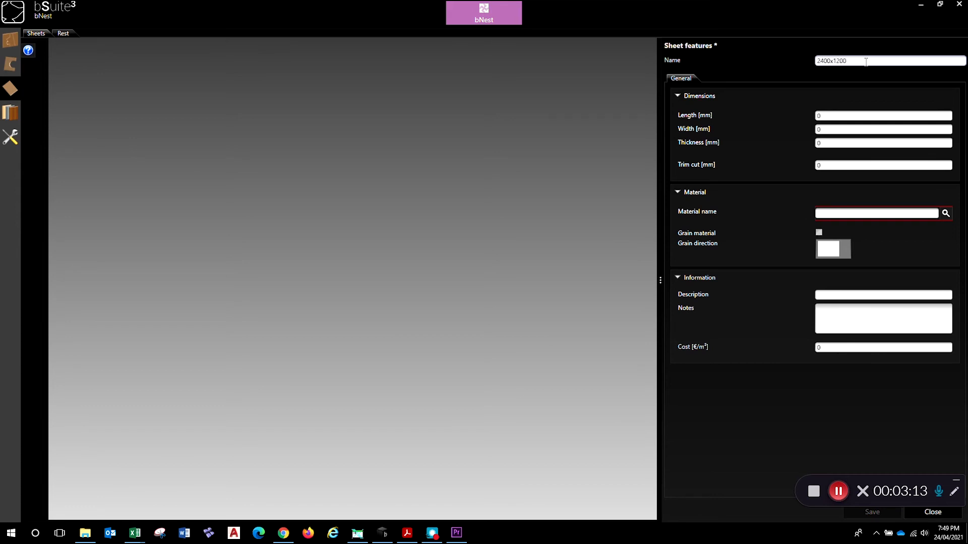
pyautogui.write('x17')
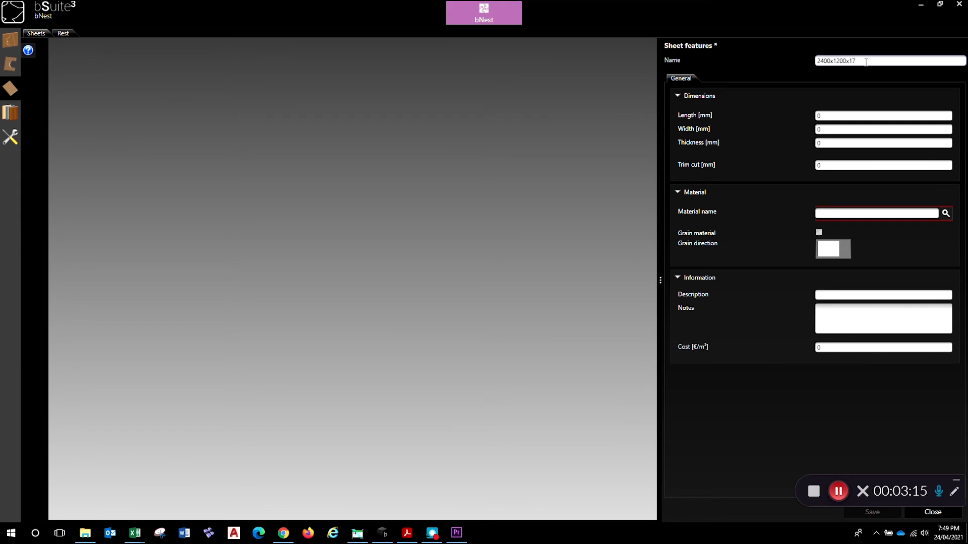
pyautogui.write('mmCD')
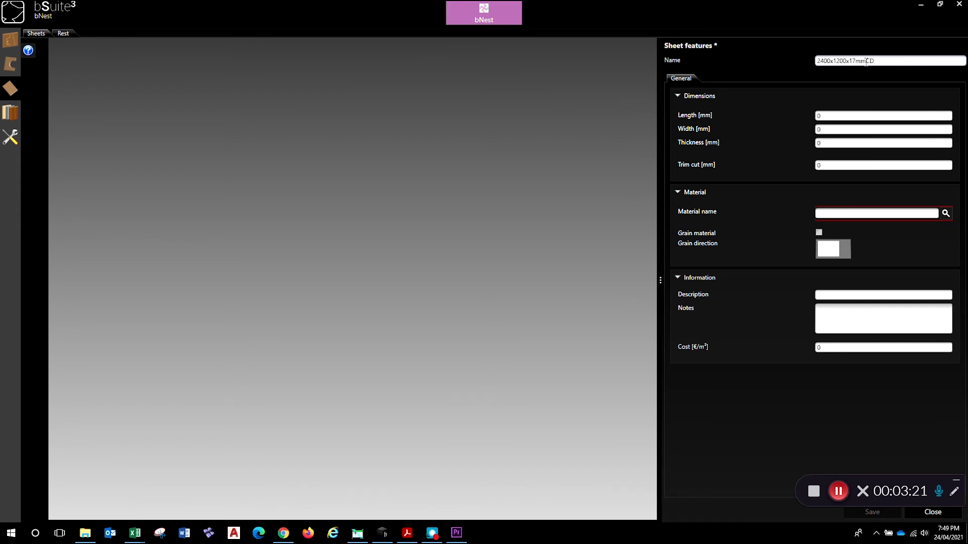
pyautogui.write('Plyw')
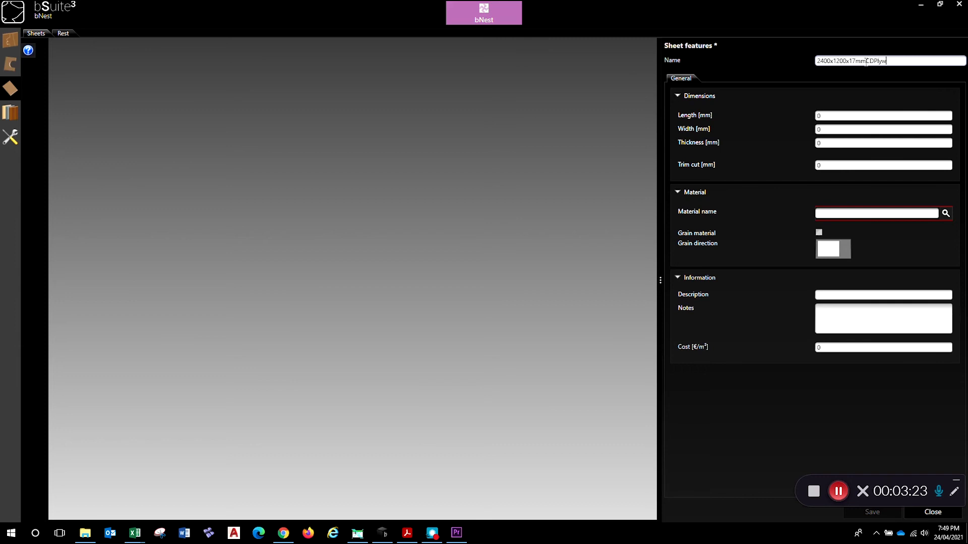
pyautogui.write('ood')
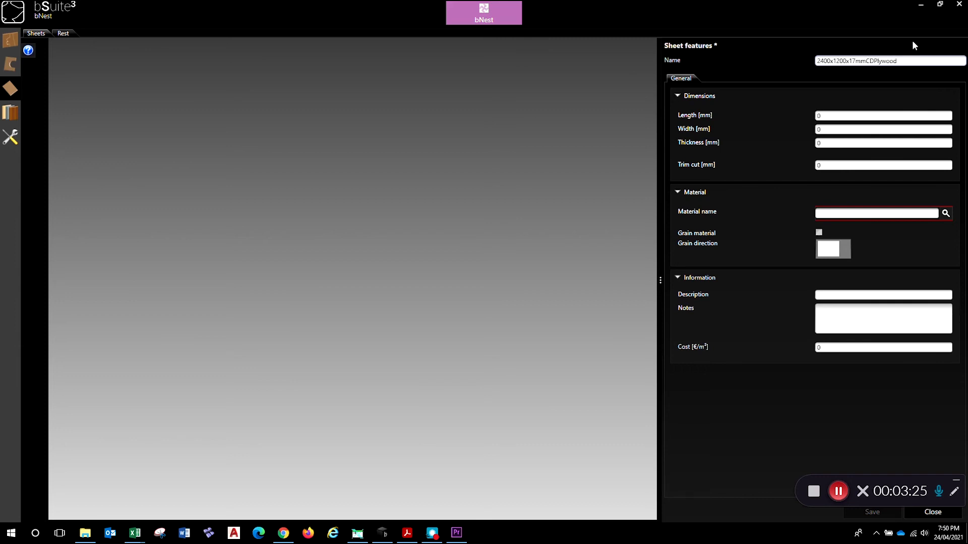
pyautogui.write('2400')
pyautogui.click(883, 129)
pyautogui.write('1200')
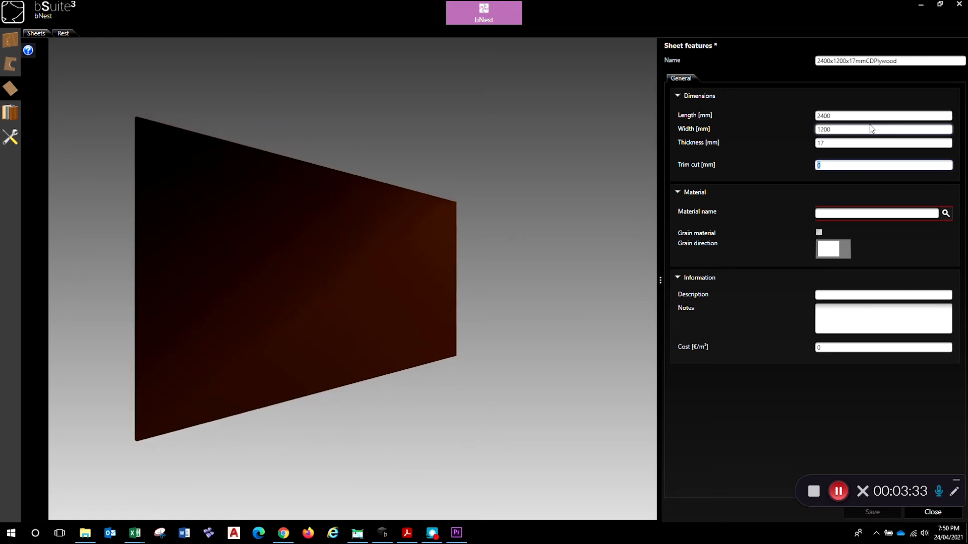
pyautogui.write('2')
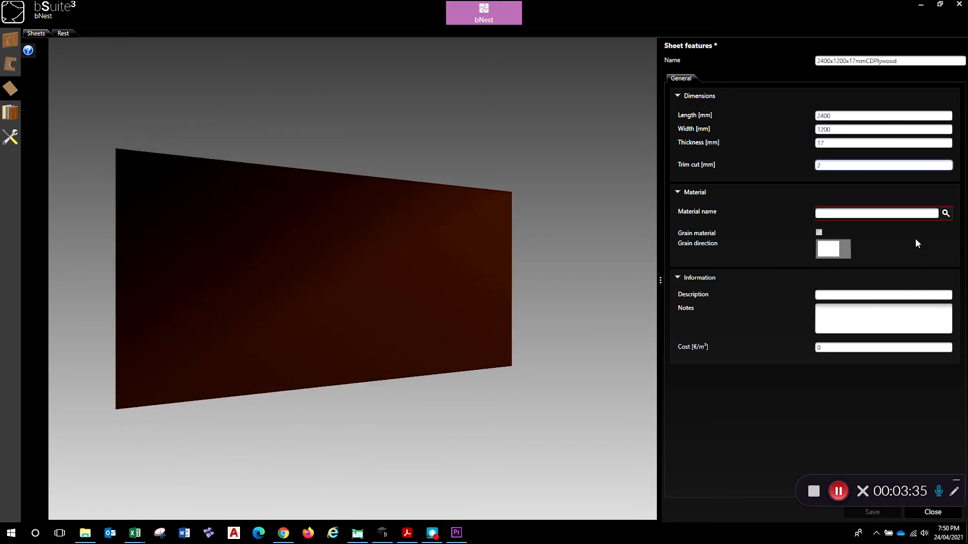
# - Assign Plywood as the sheet material with 'Follow the grain' direction, then go to the projects list
pyautogui.click(945, 213)
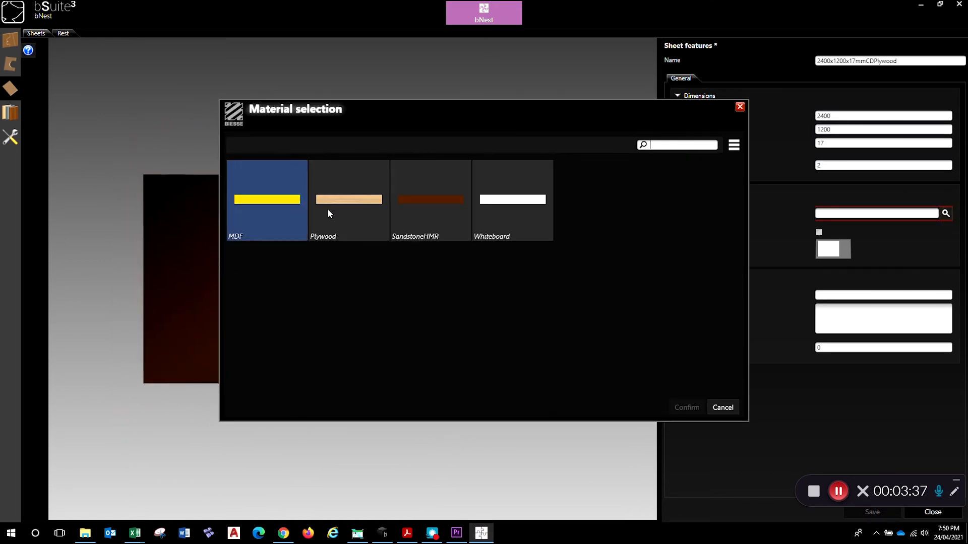
pyautogui.click(349, 200)
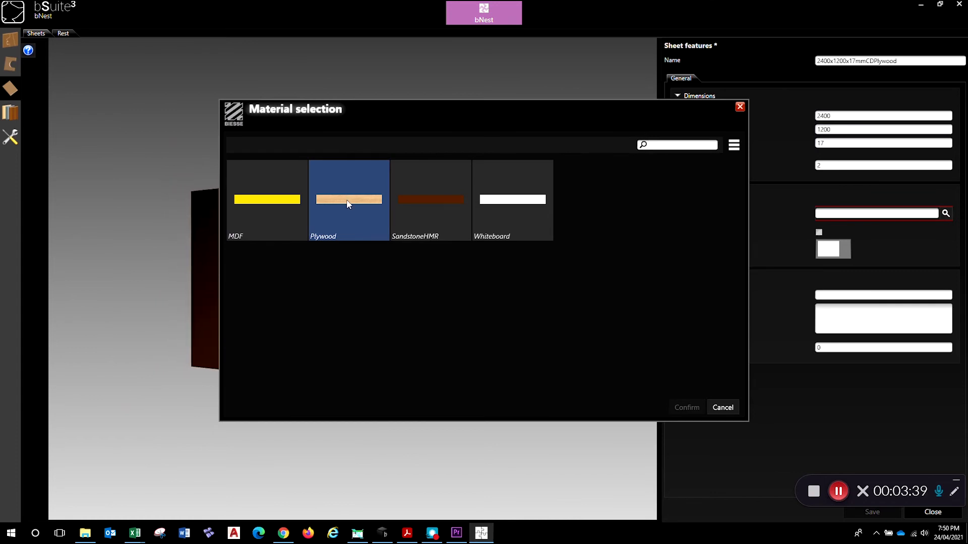
pyautogui.click(685, 407)
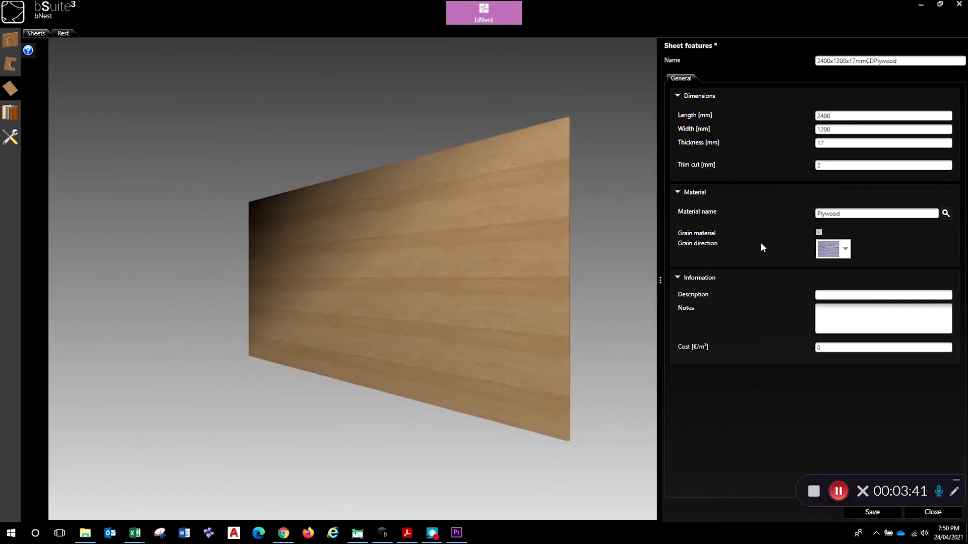
pyautogui.click(844, 249)
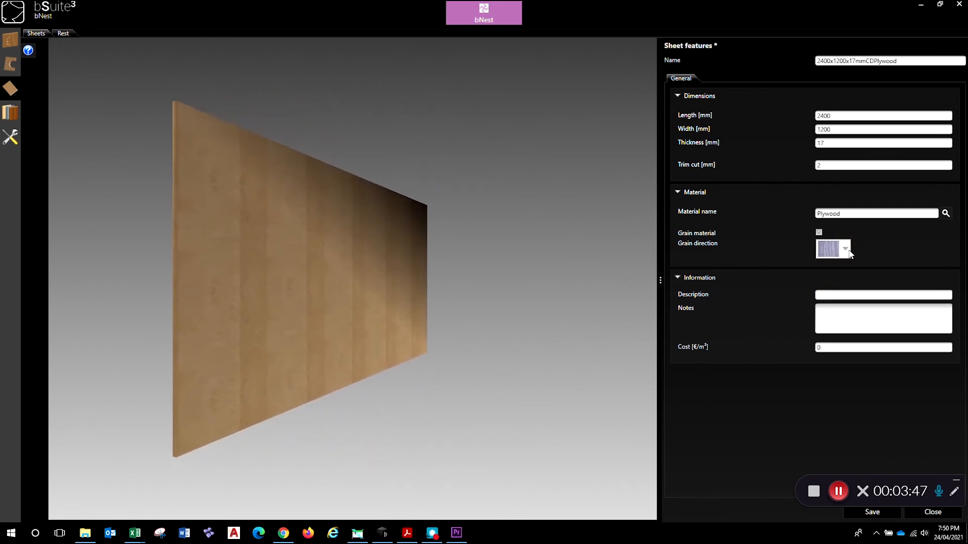
pyautogui.click(845, 249)
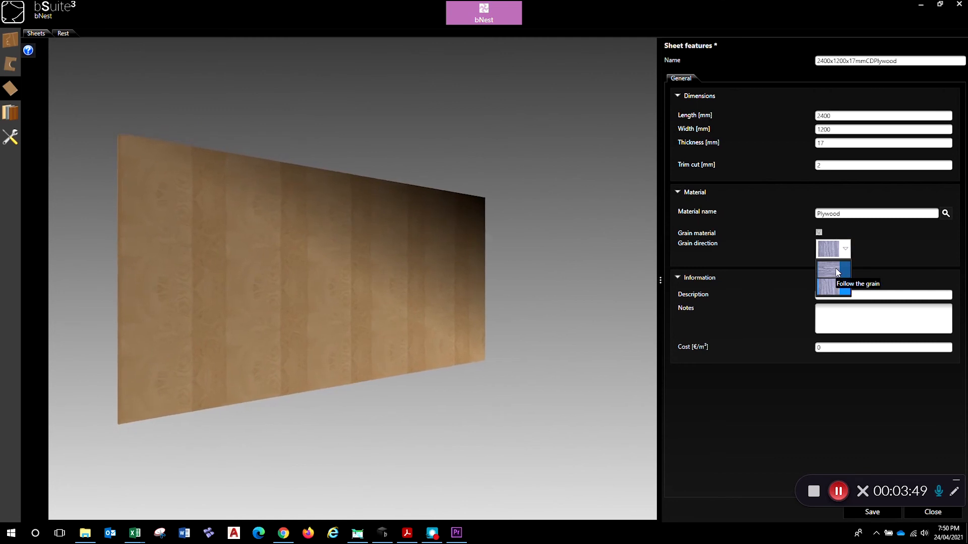
pyautogui.click(833, 273)
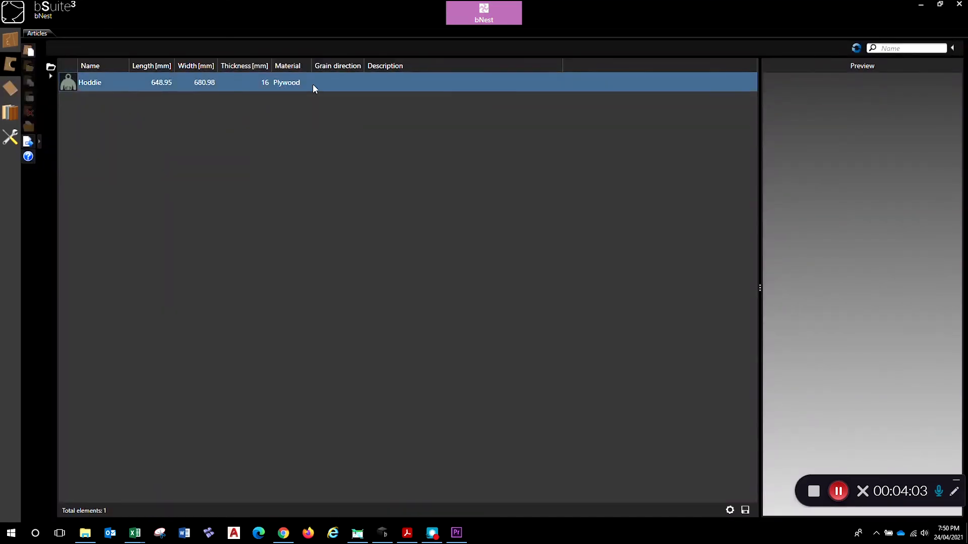
pyautogui.click(10, 50)
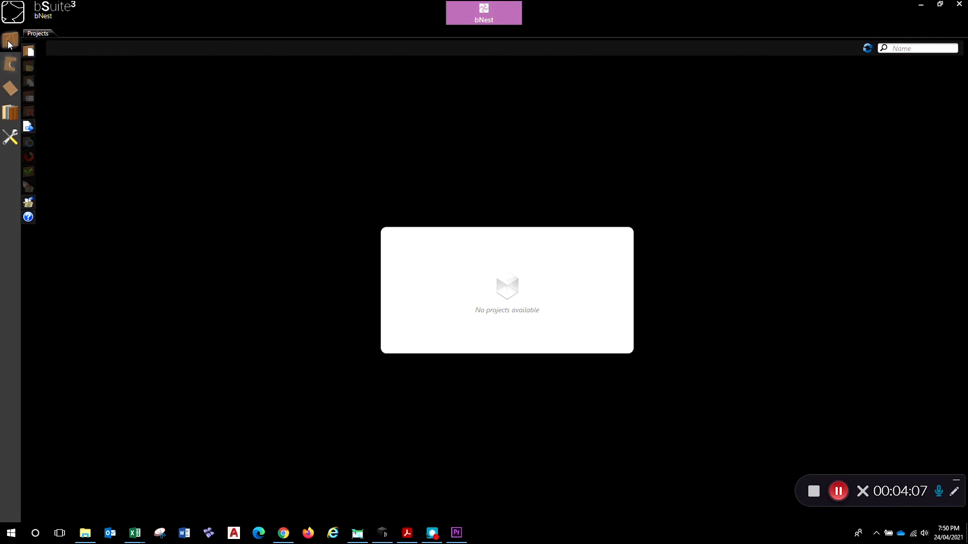
pyautogui.moveTo(28, 51)
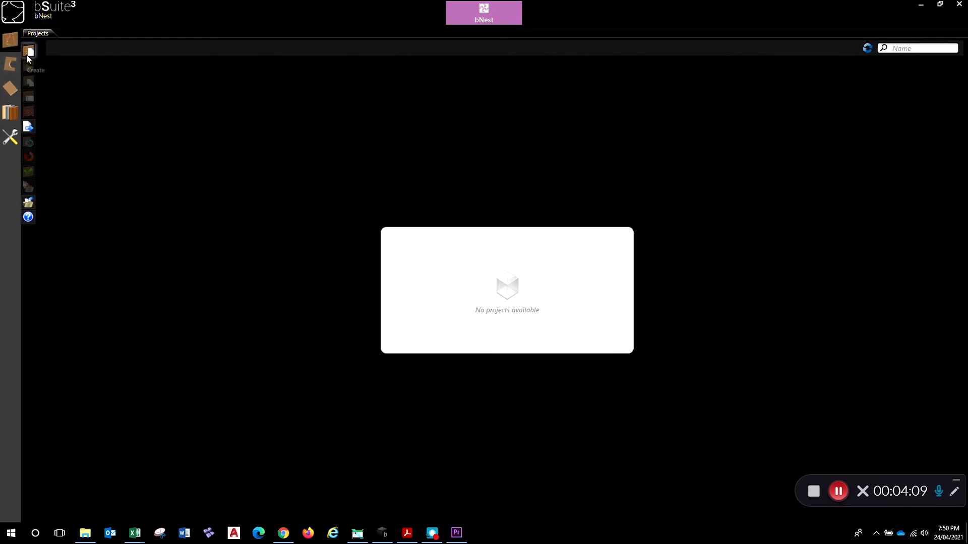
# - Create a new, empty nesting project
pyautogui.click(29, 51)
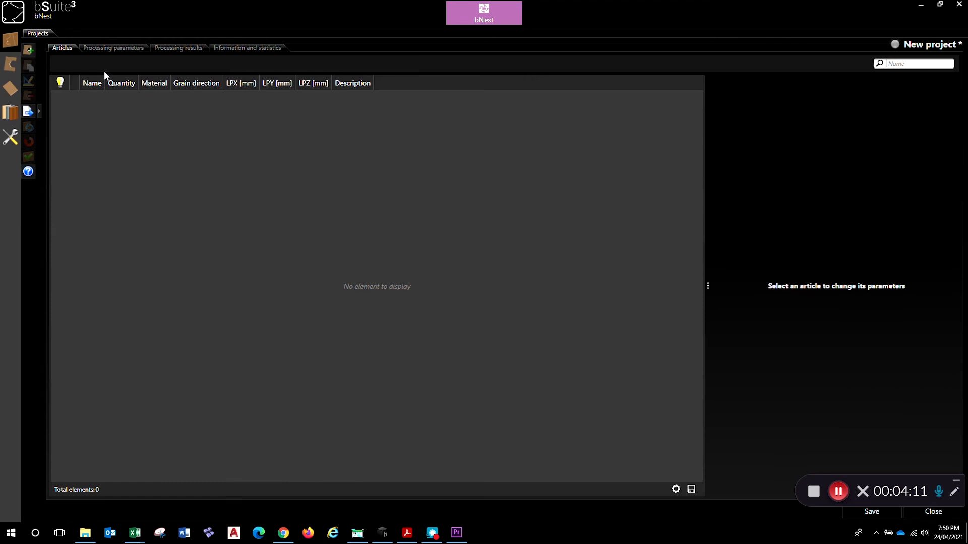
pyautogui.moveTo(885, 109)
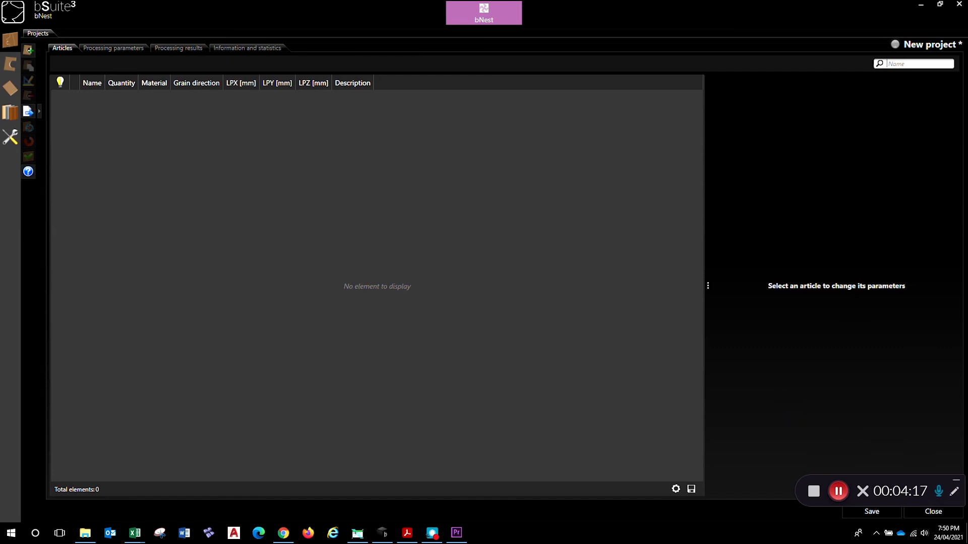
pyautogui.moveTo(203, 259)
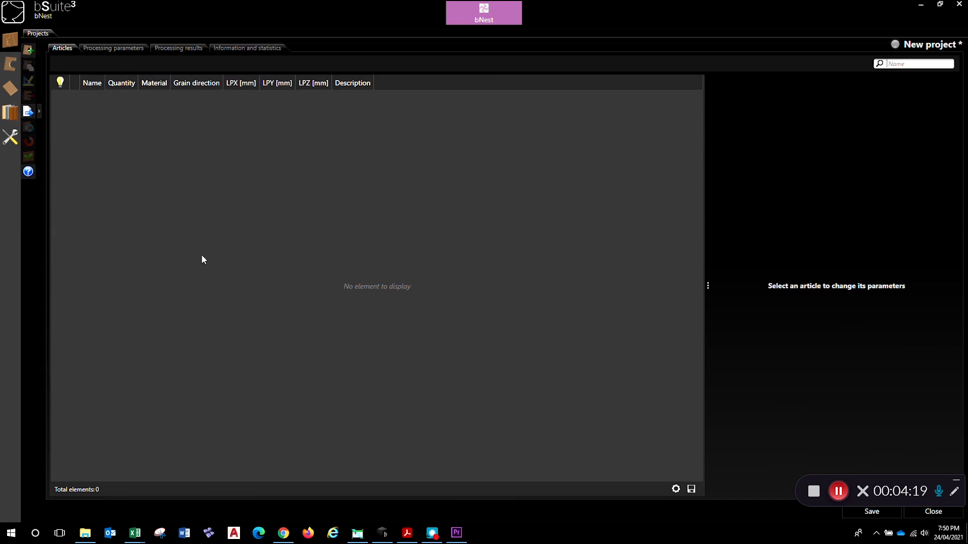
pyautogui.moveTo(192, 31)
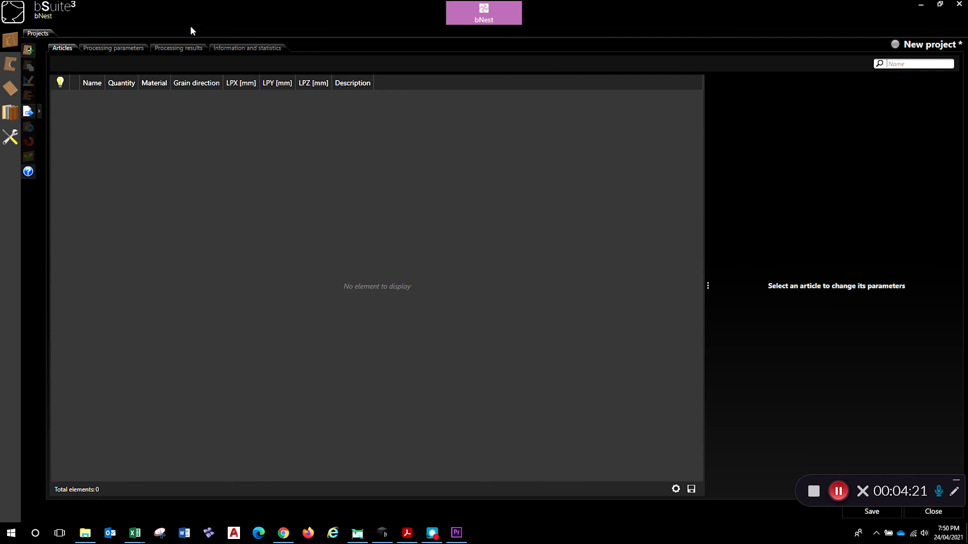